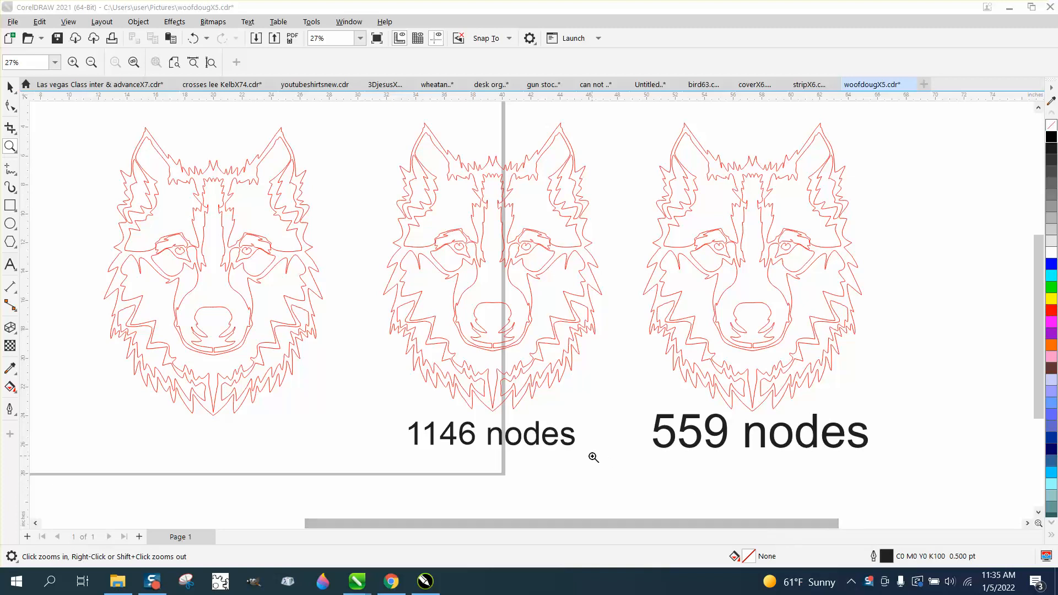
pyautogui.moveTo(586, 310)
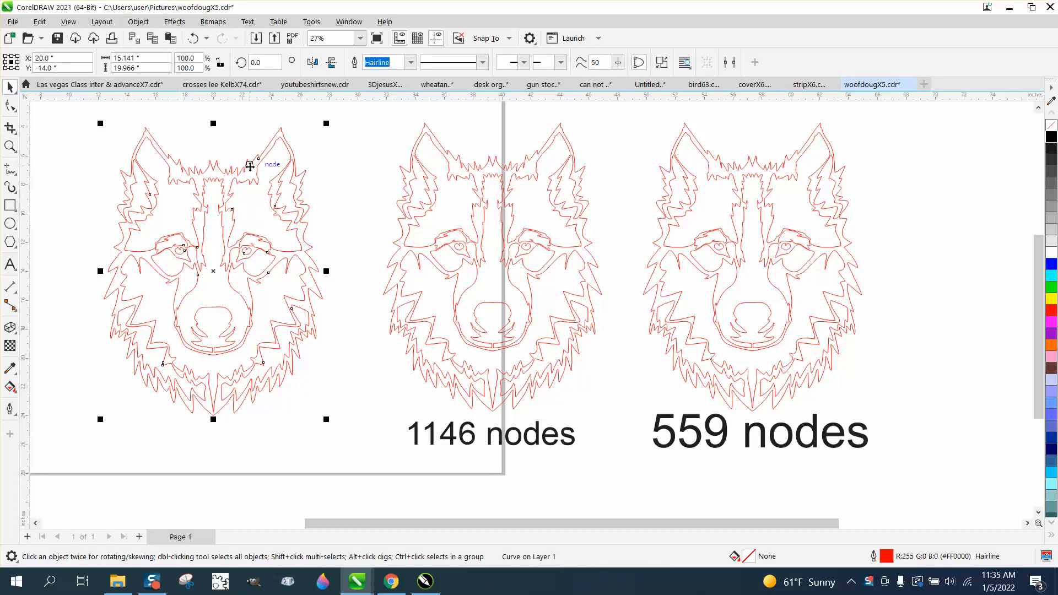
# Step: Scroll the view to the left wolf head for drawing its vertical centre line
pyautogui.scroll(-3)
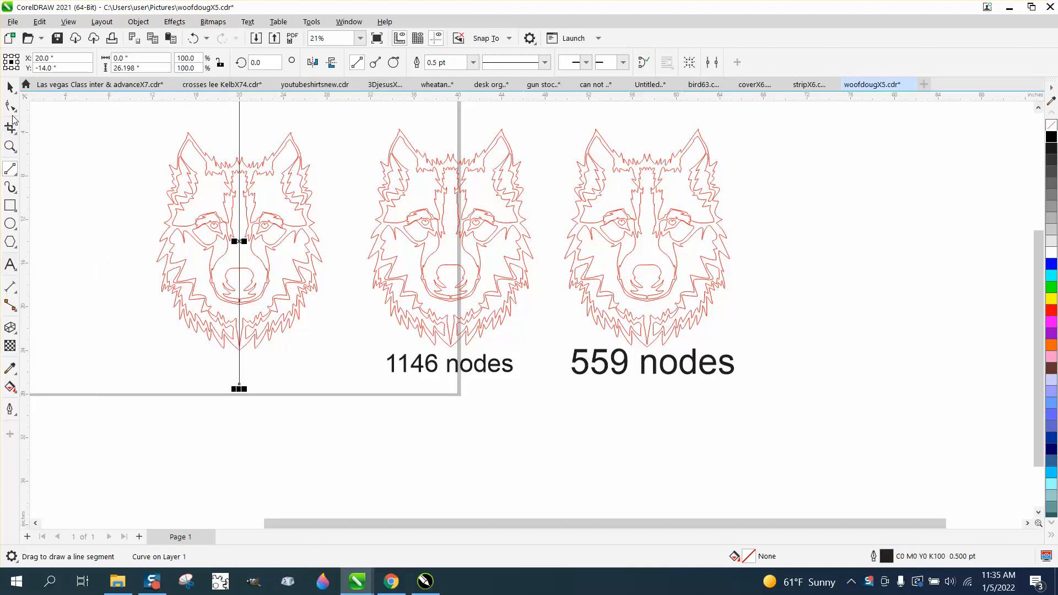
# Step: Delete the wolf's right half past the centre line using Virtual Segment Delete
pyautogui.click(10, 127)
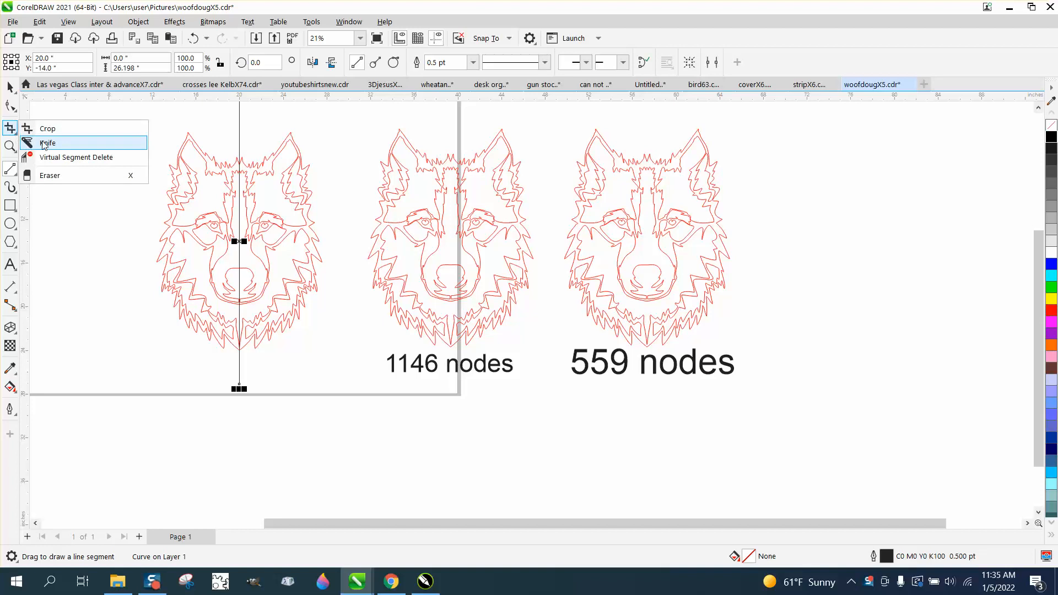
pyautogui.click(47, 143)
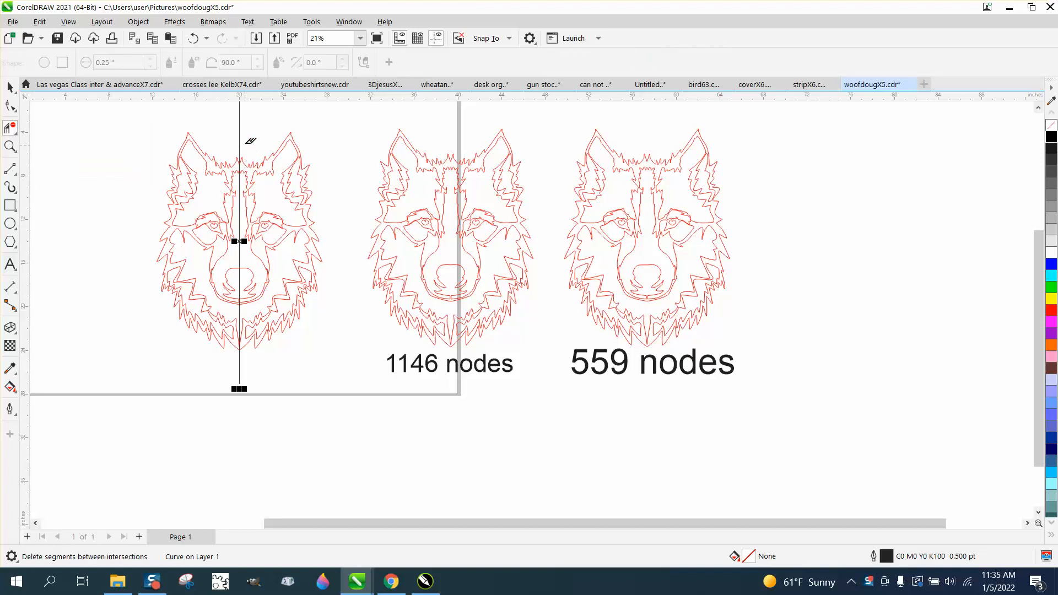
pyautogui.moveTo(246, 127); pyautogui.dragTo(340, 363)
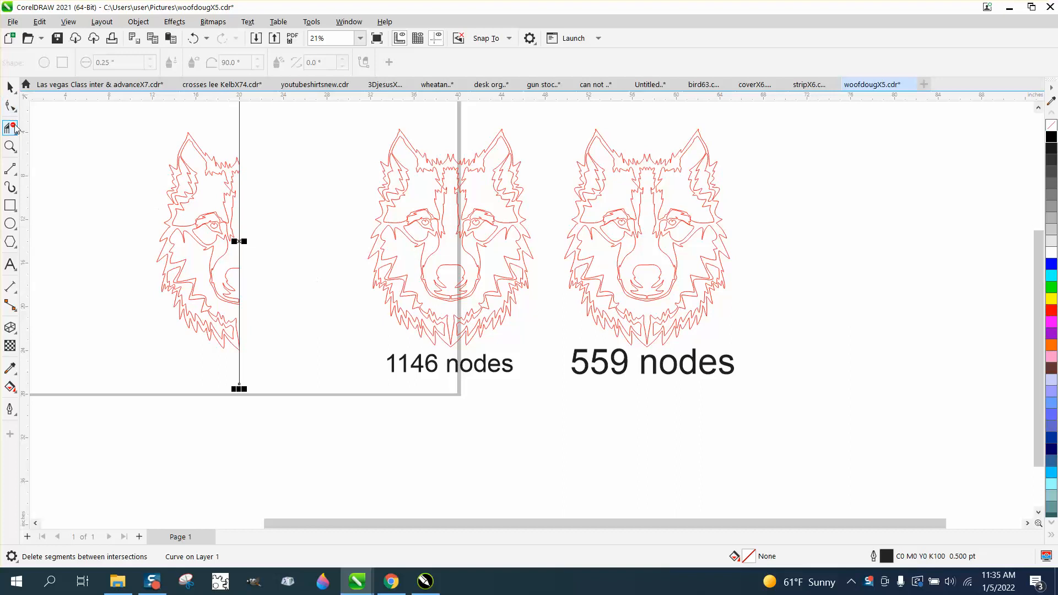
pyautogui.click(10, 146)
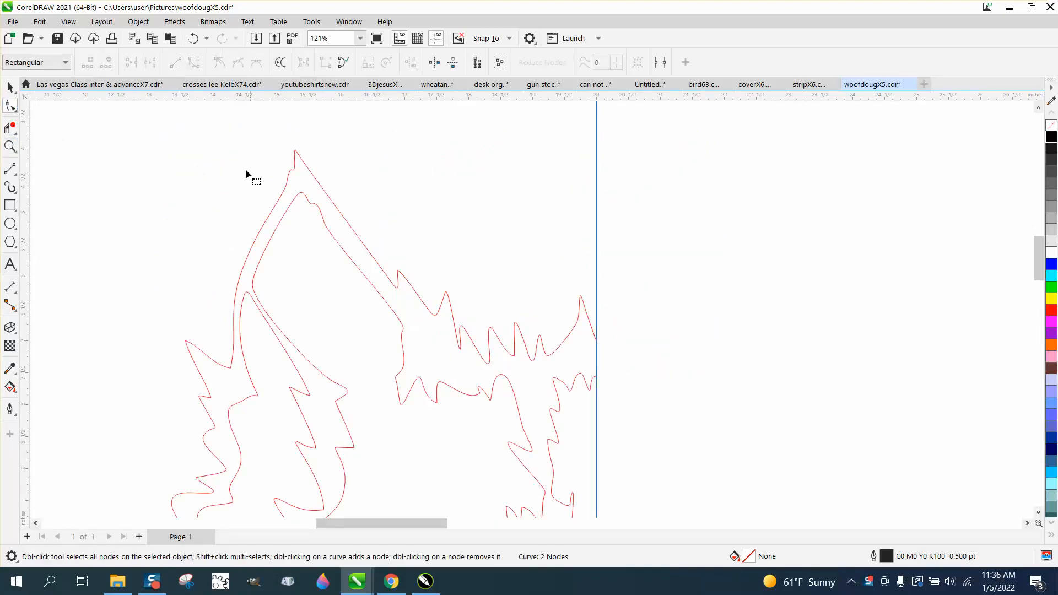
pyautogui.moveTo(336, 211)
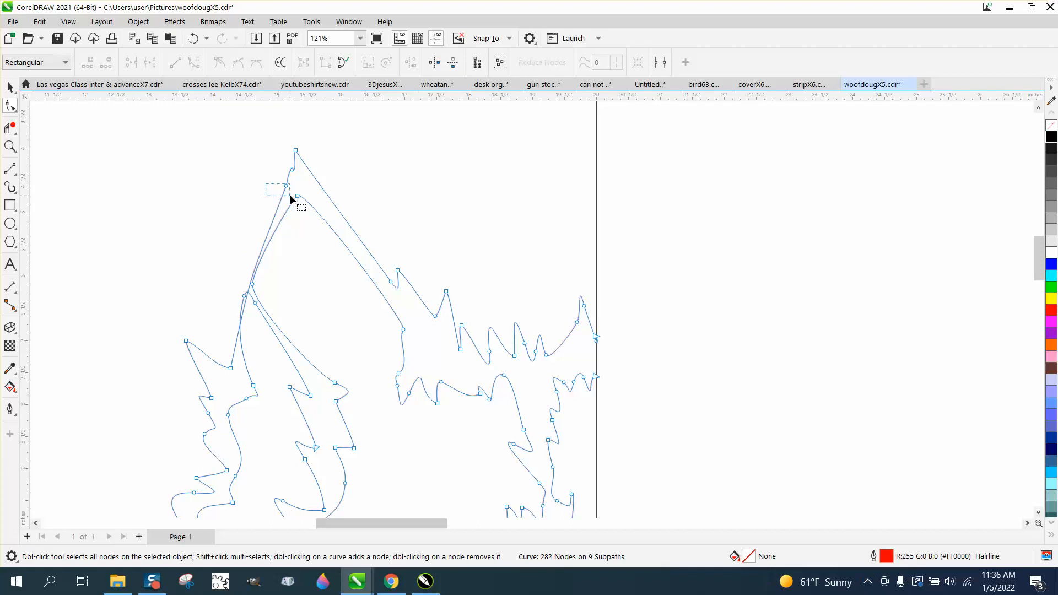
# Step: Remove redundant nodes at the ear tip, eye area and cheek fur, reaching 269 nodes
pyautogui.doubleClick(297, 192)
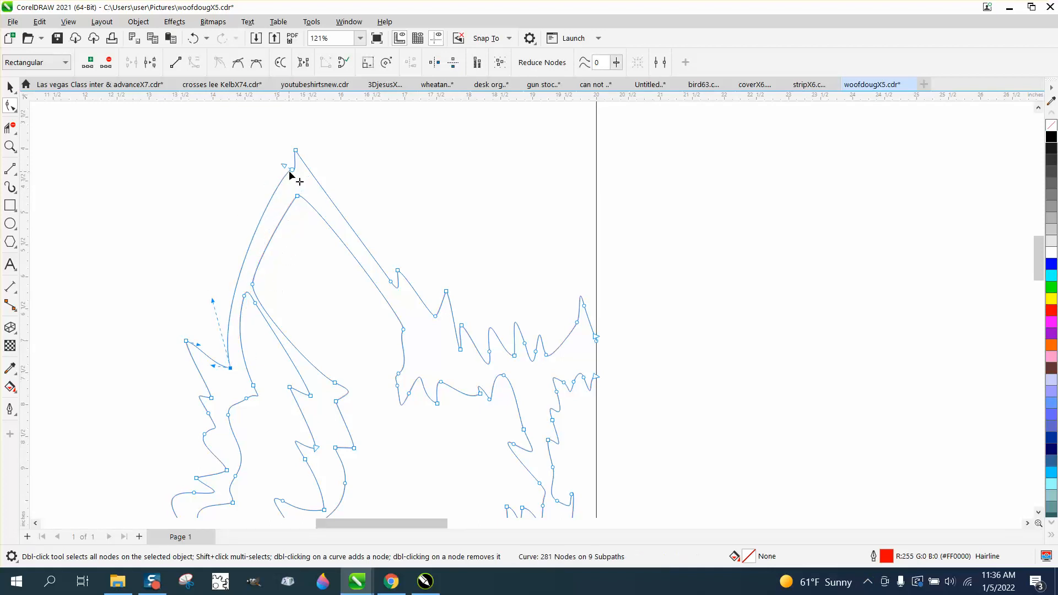
pyautogui.doubleClick(229, 367)
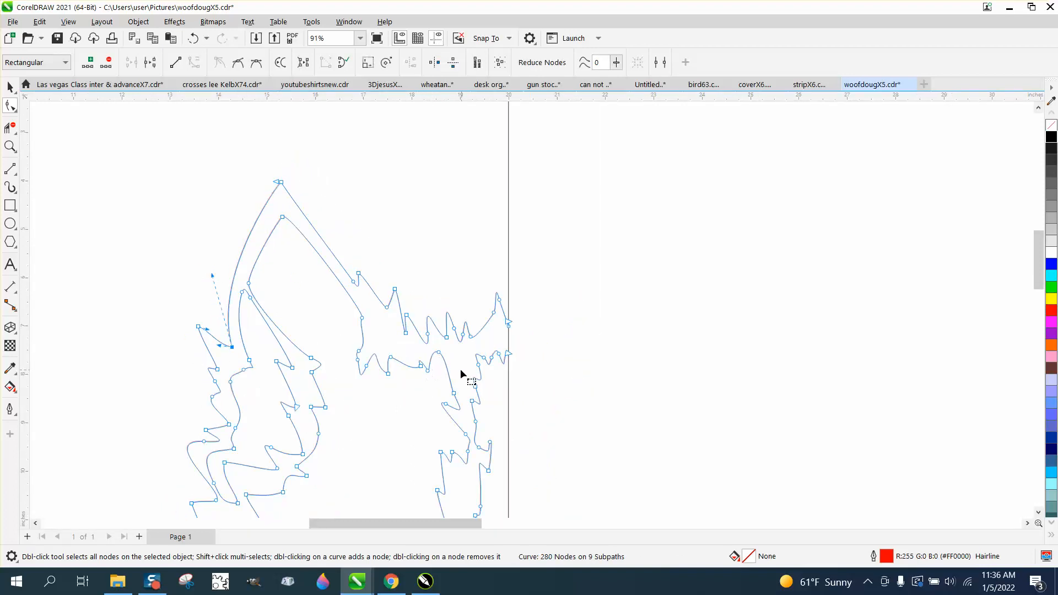
pyautogui.click(10, 146)
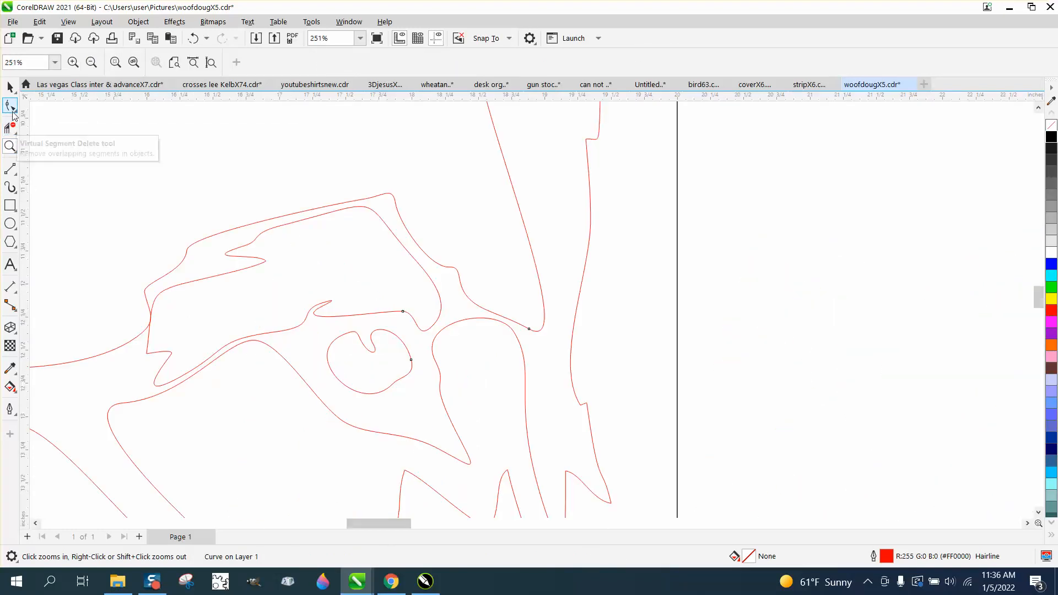
pyautogui.click(10, 107)
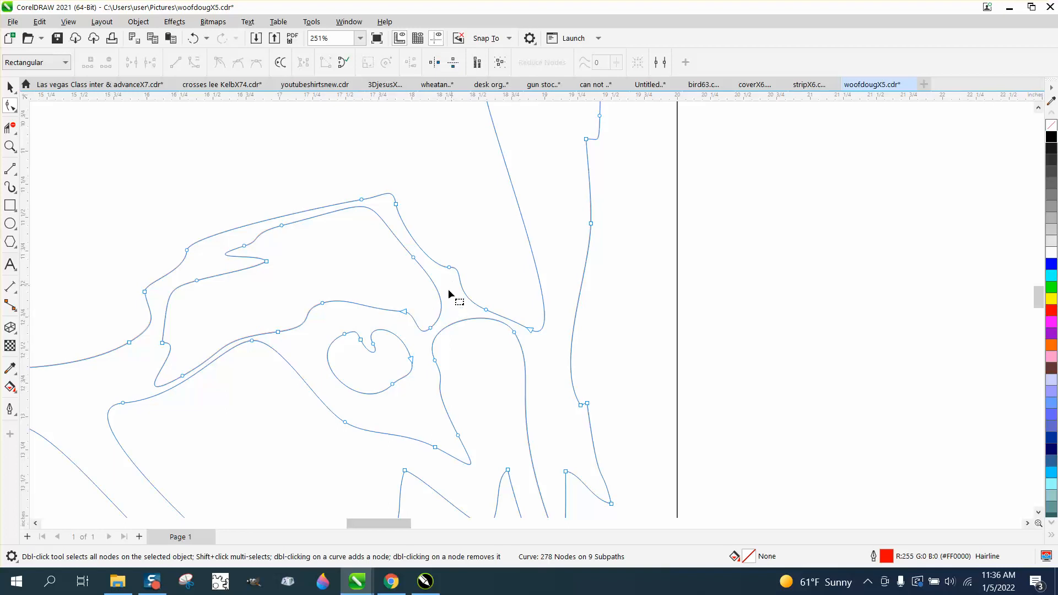
pyautogui.click(511, 340)
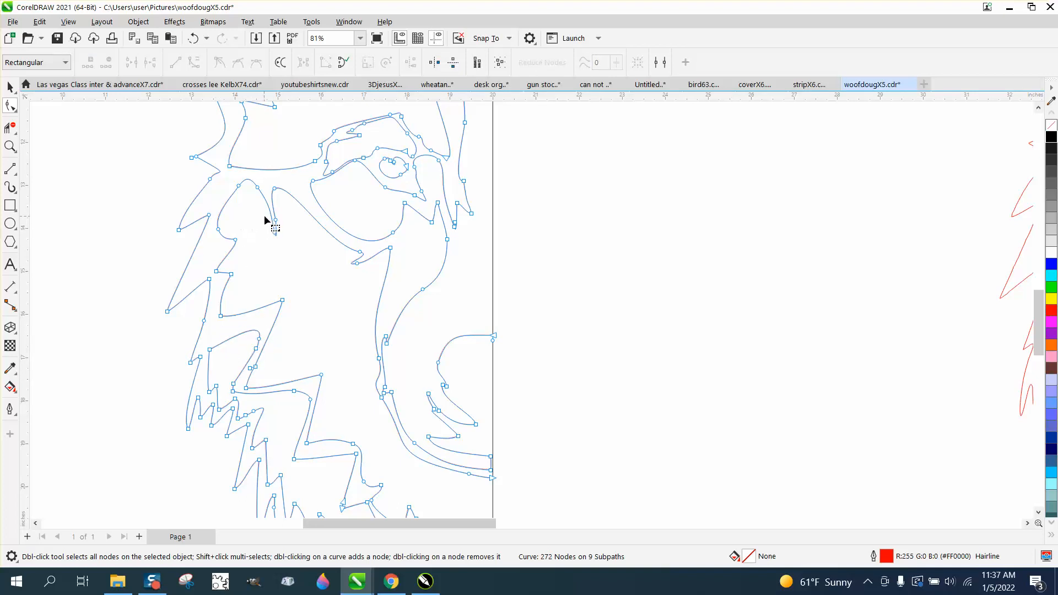
pyautogui.doubleClick(274, 226)
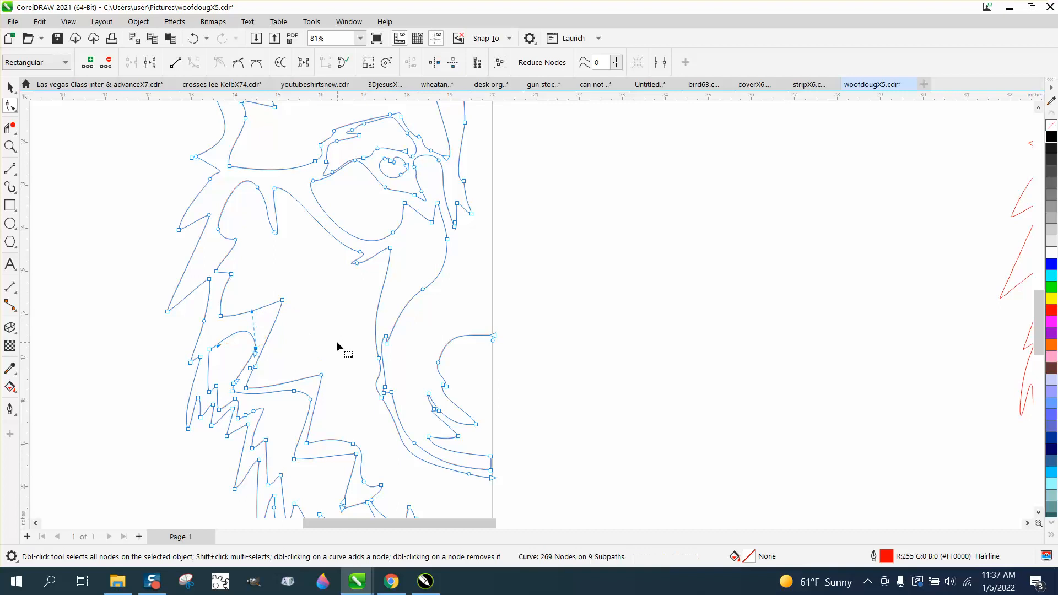
pyautogui.moveTo(388, 367)
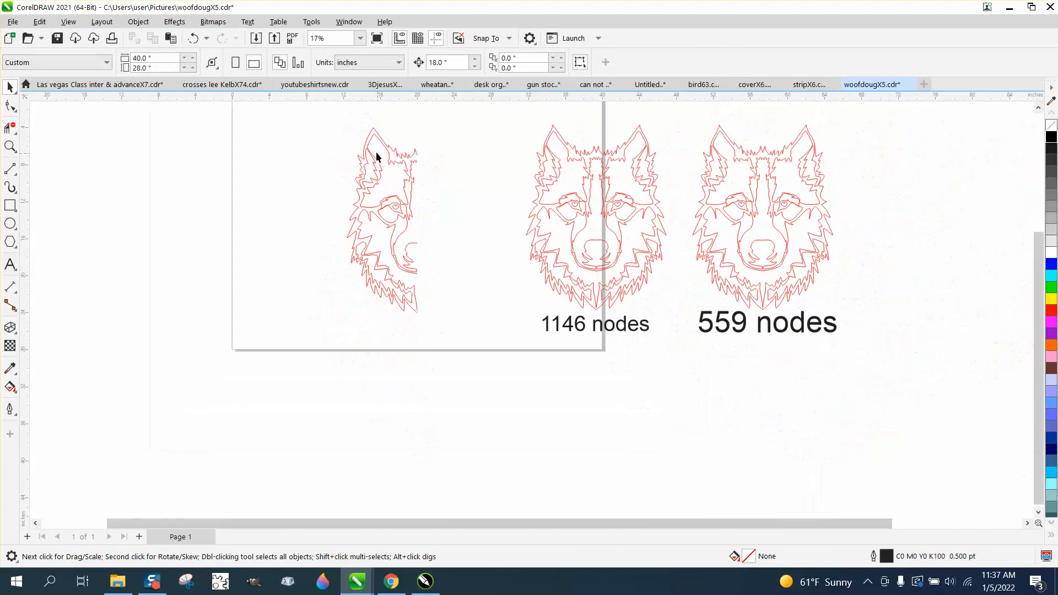
# Step: Mirror a copy of the half horizontally and zoom in on the rebuilt head
pyautogui.click(384, 216)
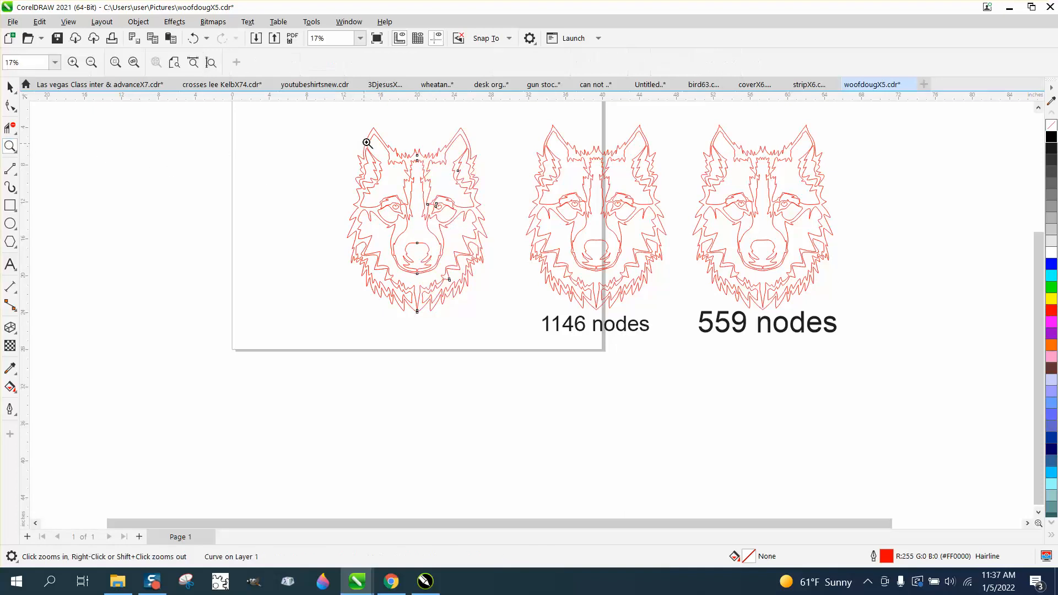
pyautogui.click(366, 142)
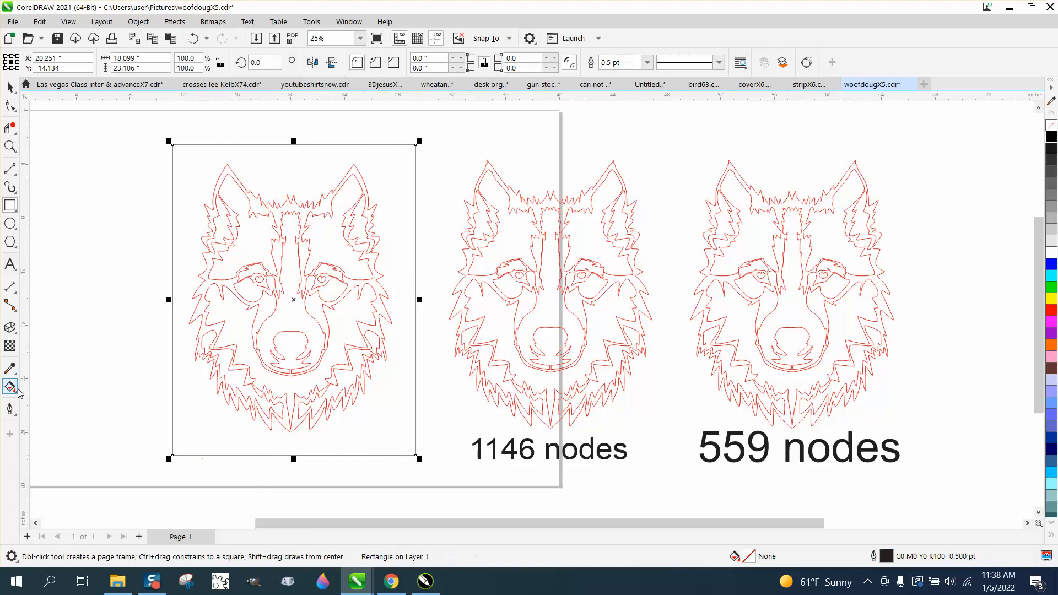
# Step: Smart-fill the left wolf head with solid red and no outline
pyautogui.click(10, 388)
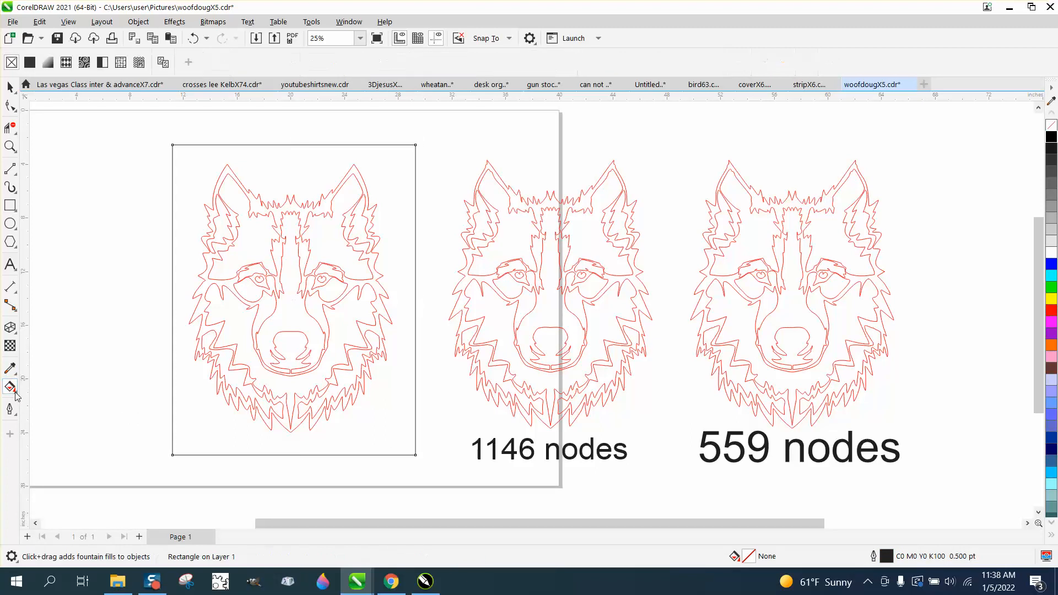
pyautogui.click(11, 388)
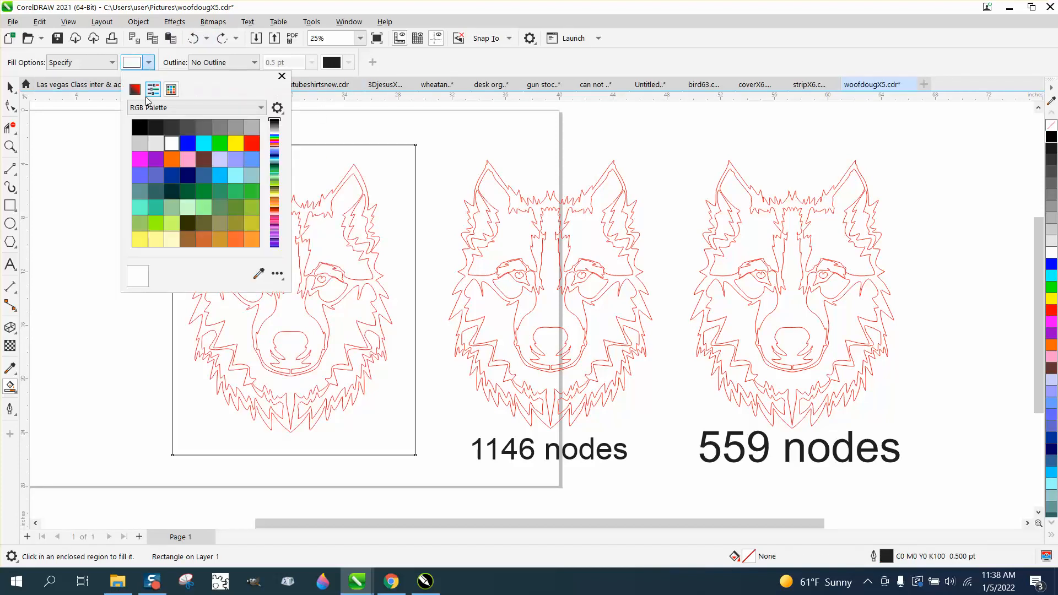
pyautogui.click(250, 142)
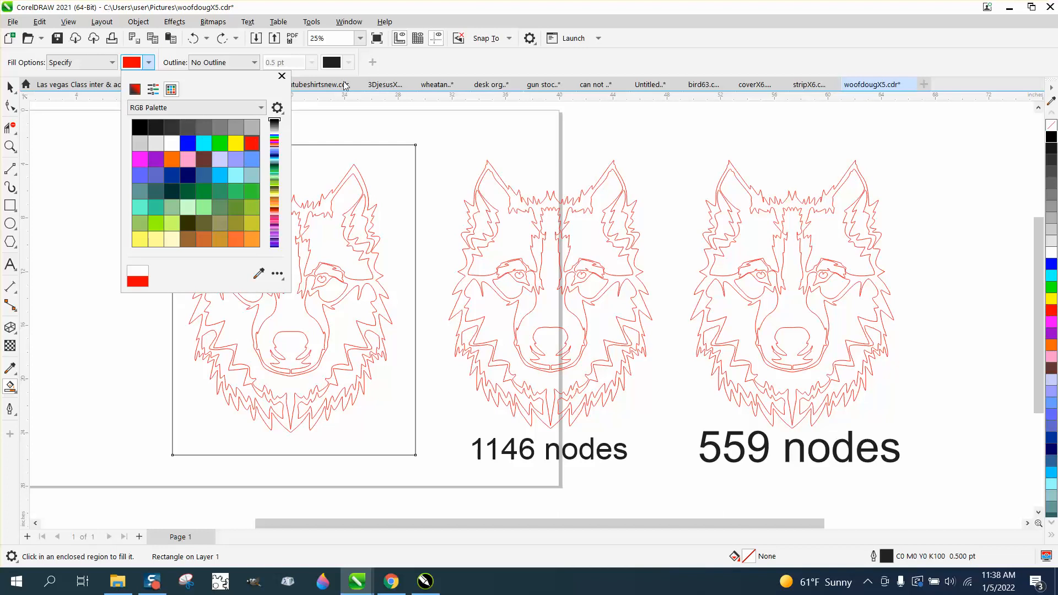
pyautogui.click(281, 76)
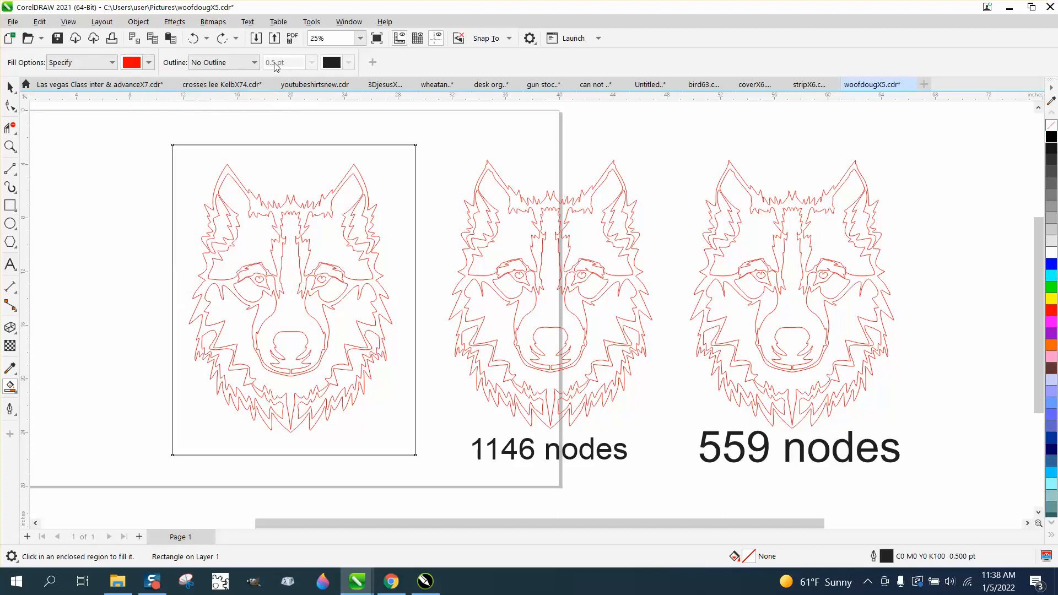
pyautogui.click(253, 63)
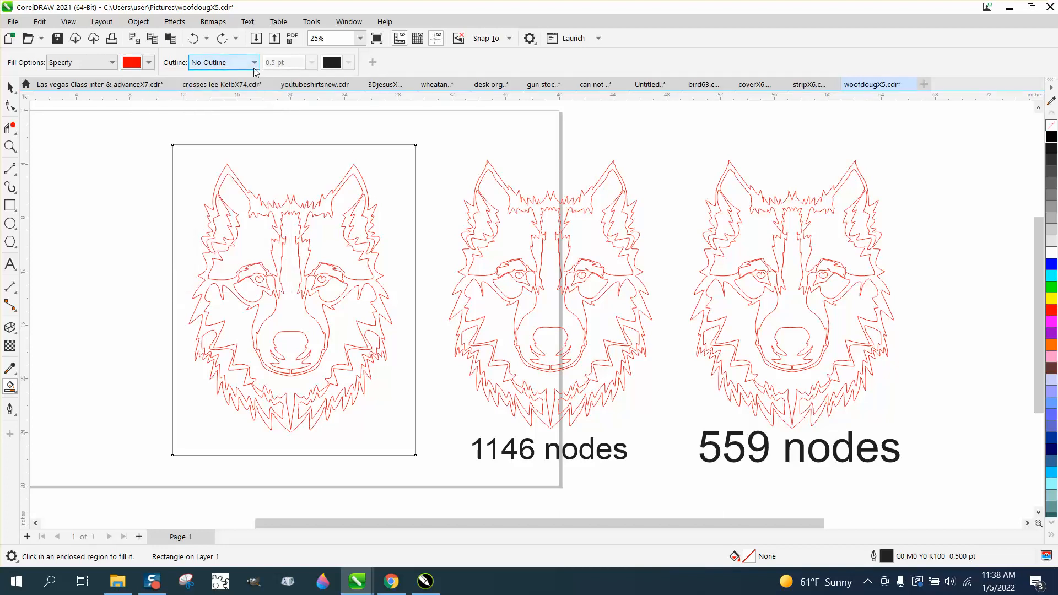
pyautogui.click(131, 62)
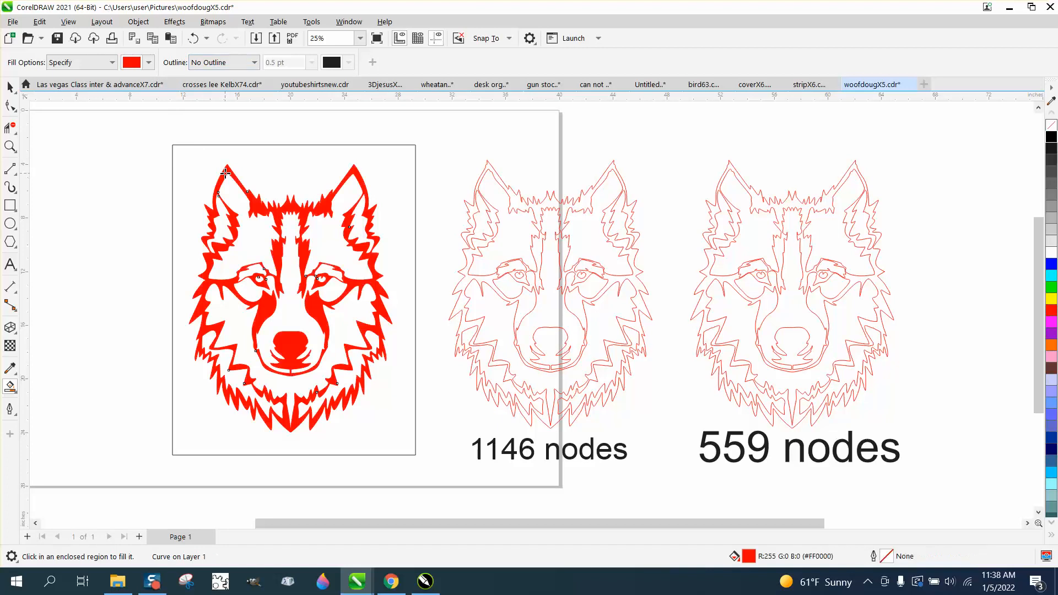
pyautogui.click(290, 300)
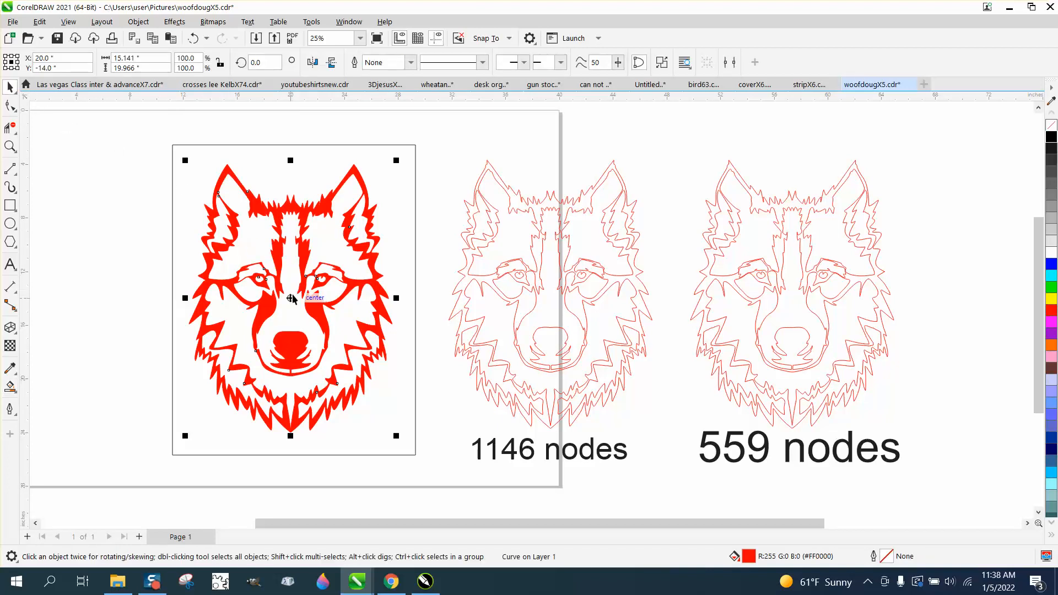
# Step: Drag the red filled wolf off the outline, then zoom on the rightmost wolf heads
pyautogui.scroll(-3)
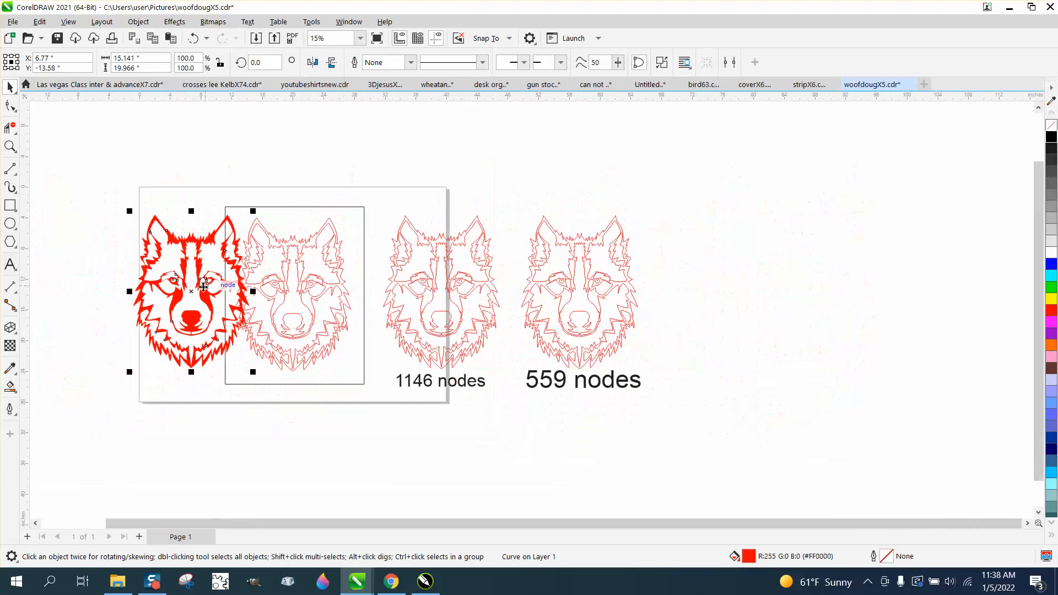
pyautogui.moveTo(191, 290); pyautogui.dragTo(722, 294)
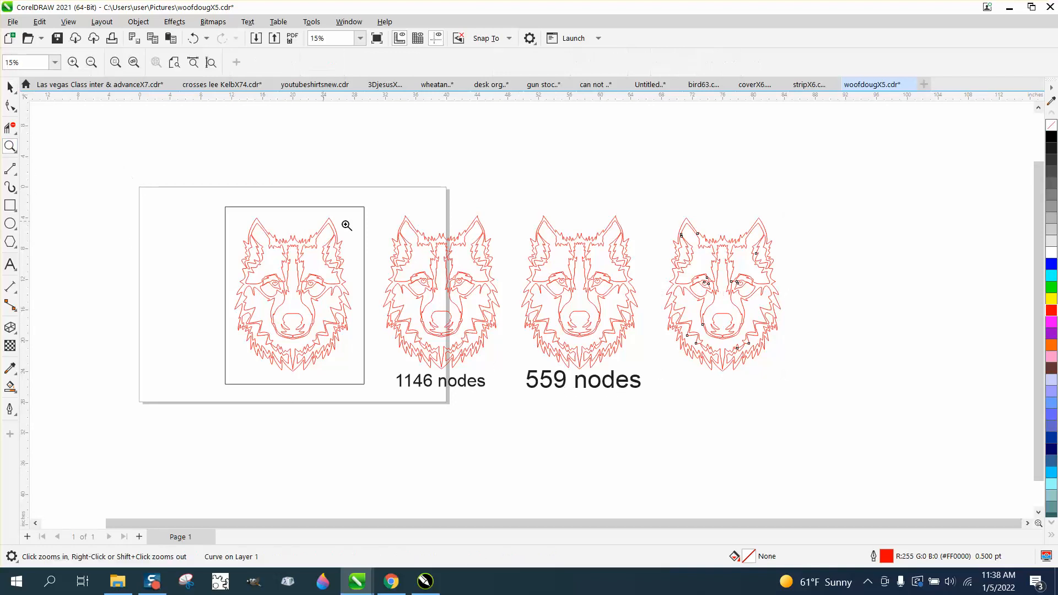
pyautogui.click(346, 225)
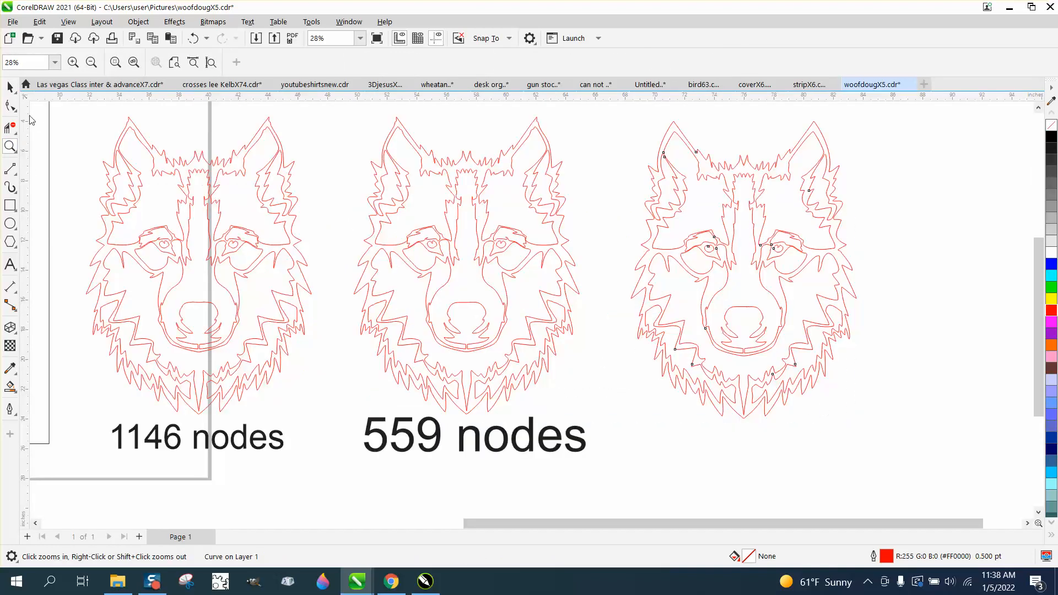
pyautogui.click(742, 270)
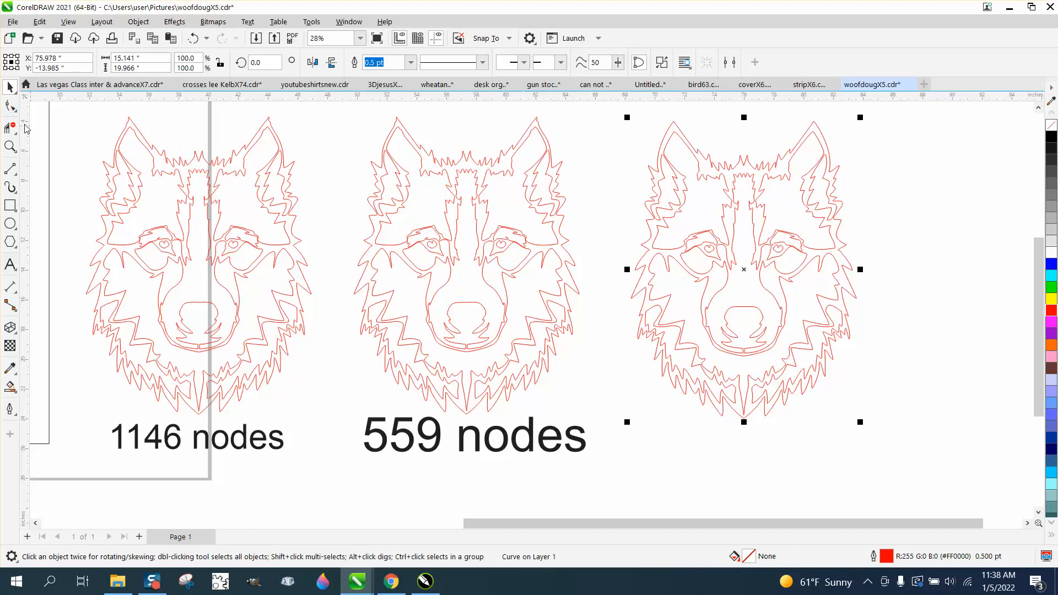
pyautogui.click(11, 106)
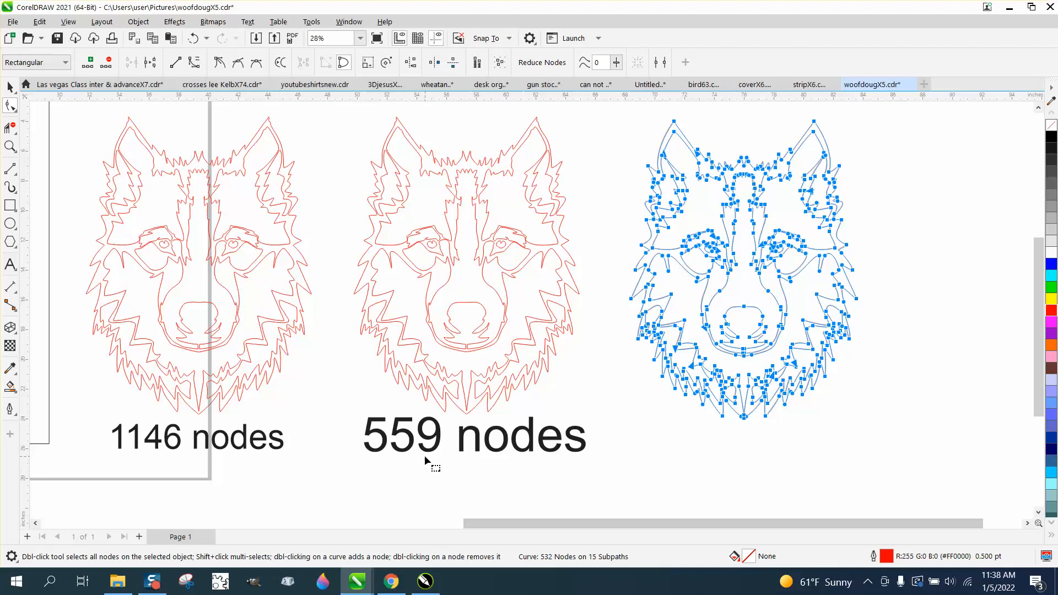
pyautogui.moveTo(463, 452)
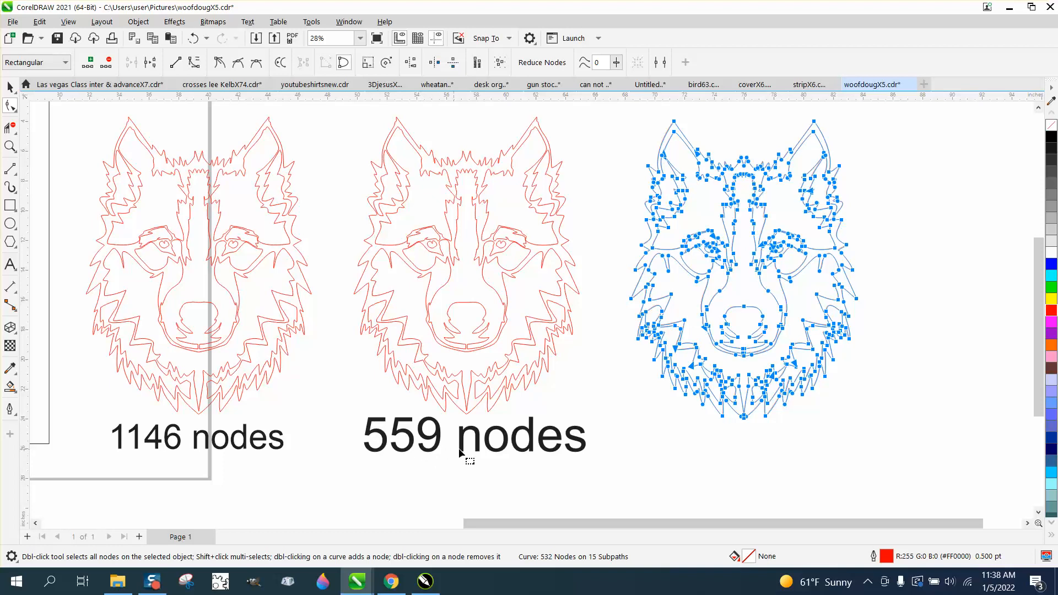
pyautogui.moveTo(594, 363)
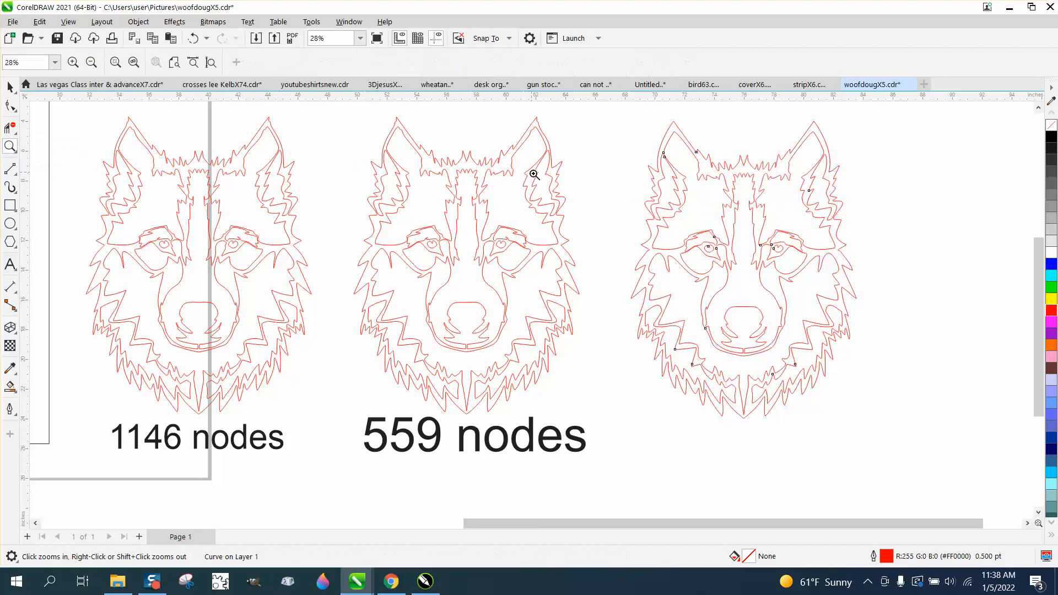
# Step: Zoom into the rightmost wolf's eyes and select a node beside the right eye
pyautogui.click(532, 174)
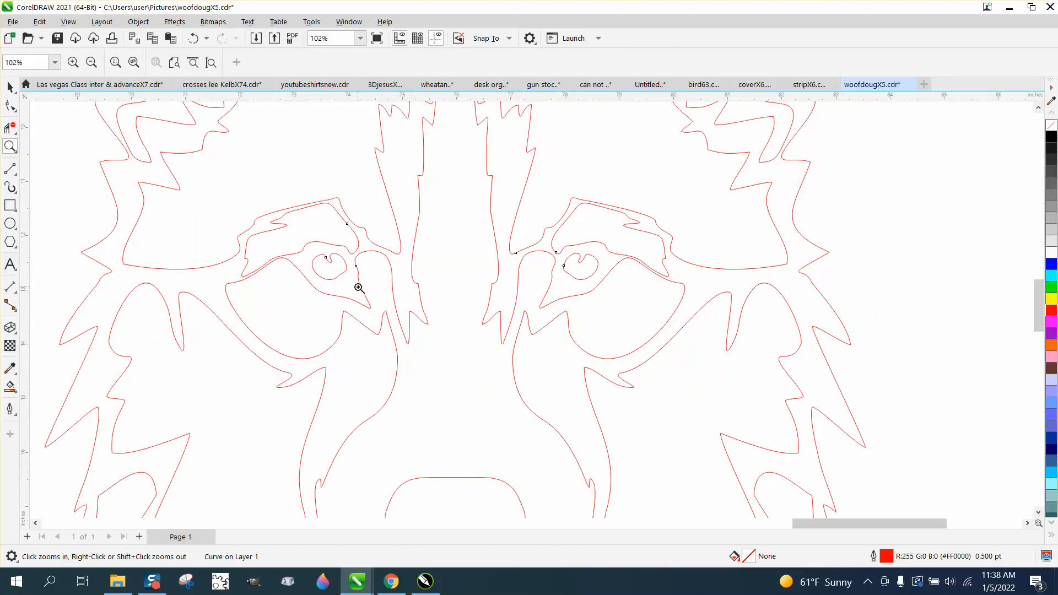
pyautogui.moveTo(535, 270)
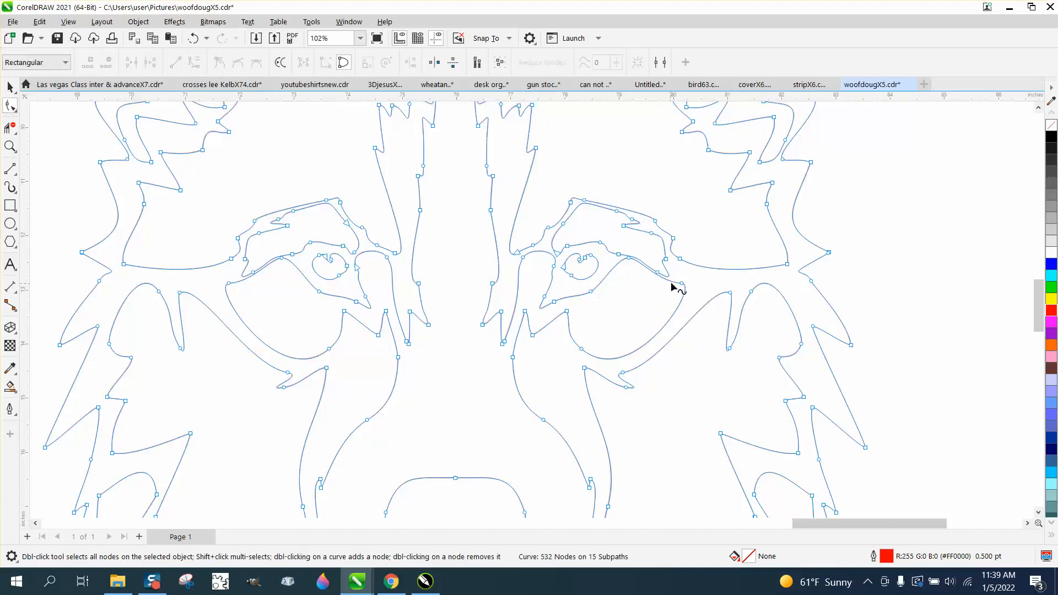
pyautogui.click(678, 286)
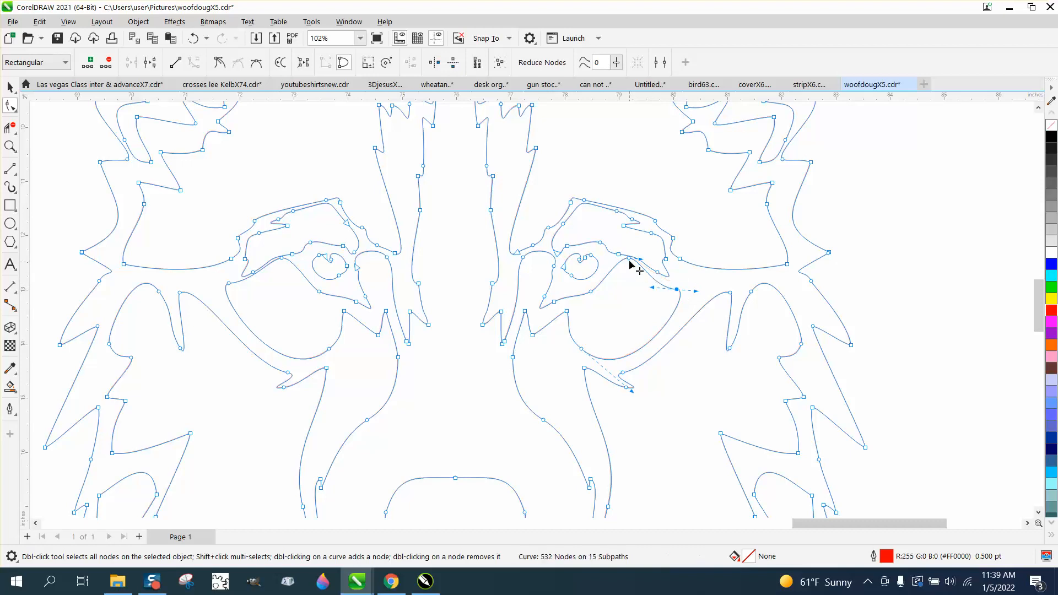